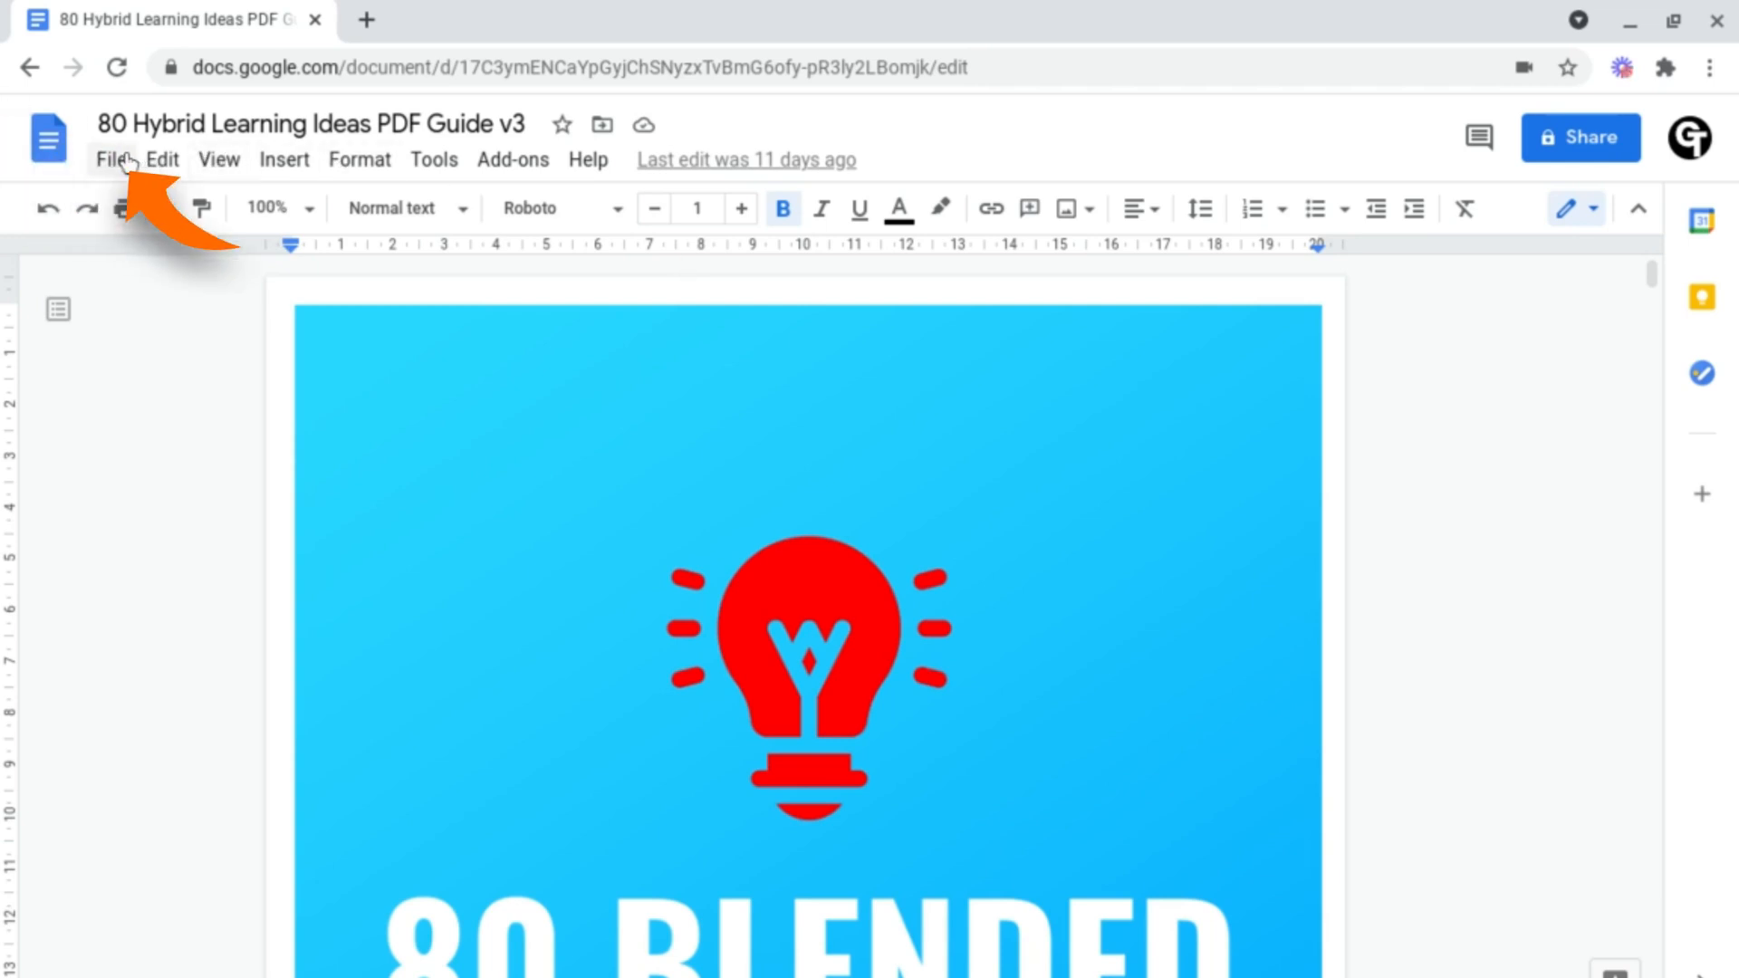
Show the Download submenu listing the available export formats for the guide.
click(111, 160)
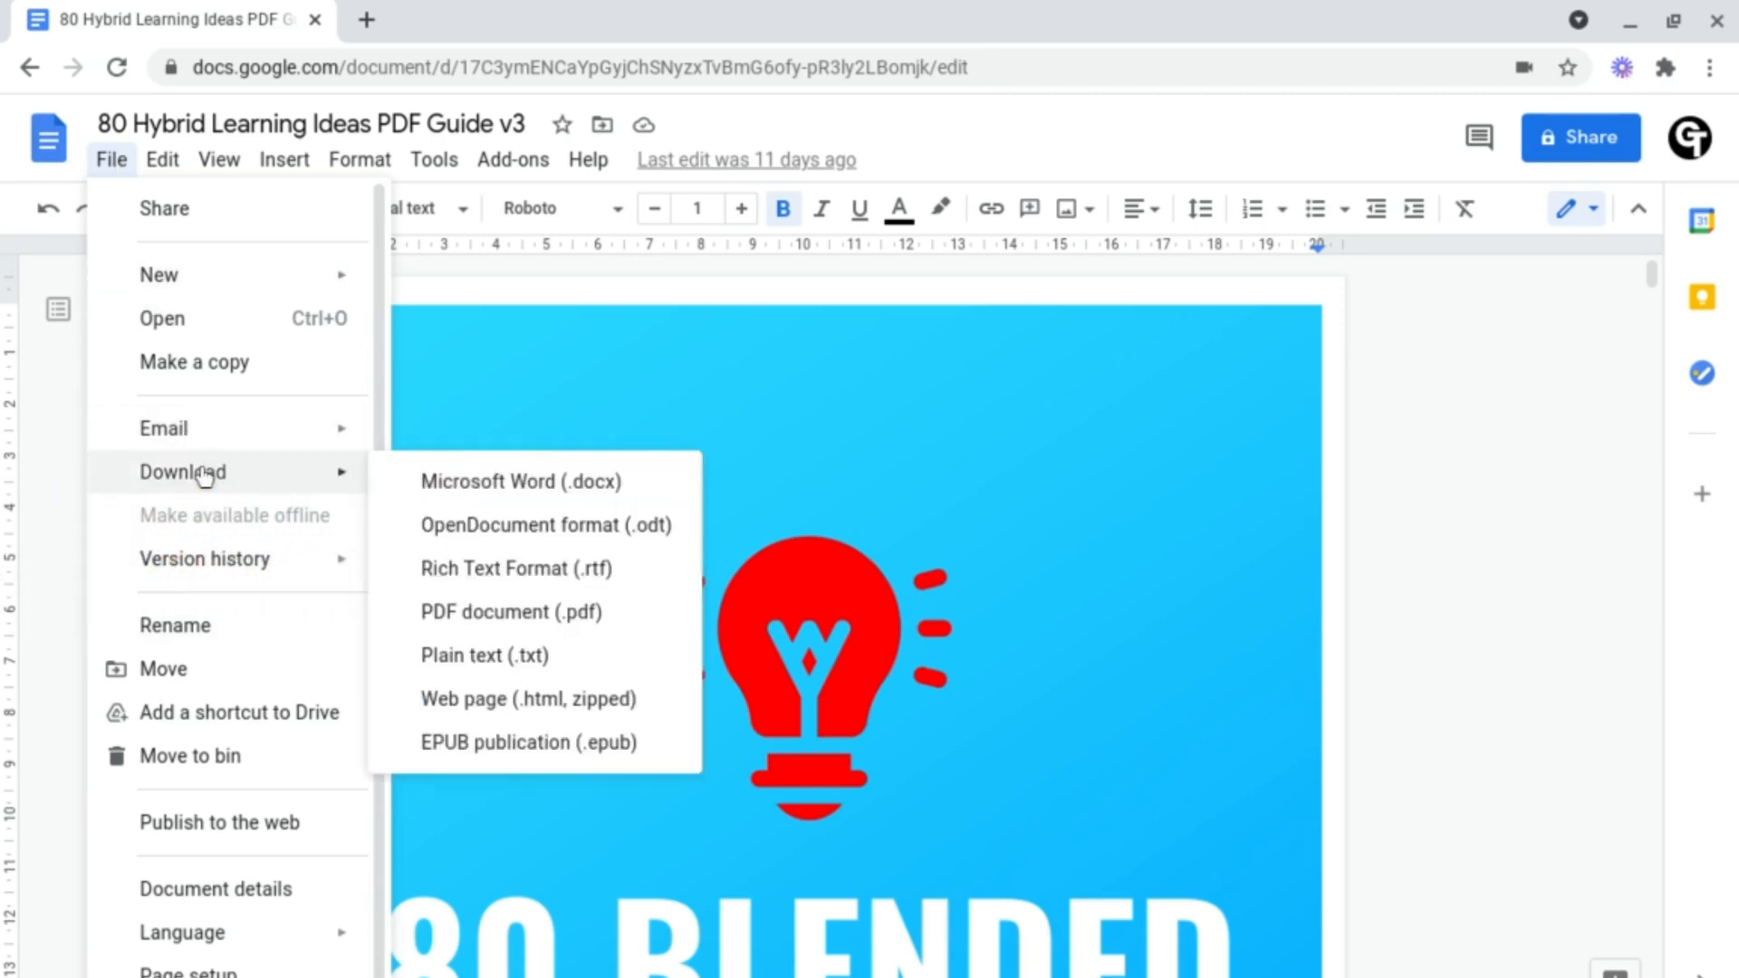
mouse_move(485, 654)
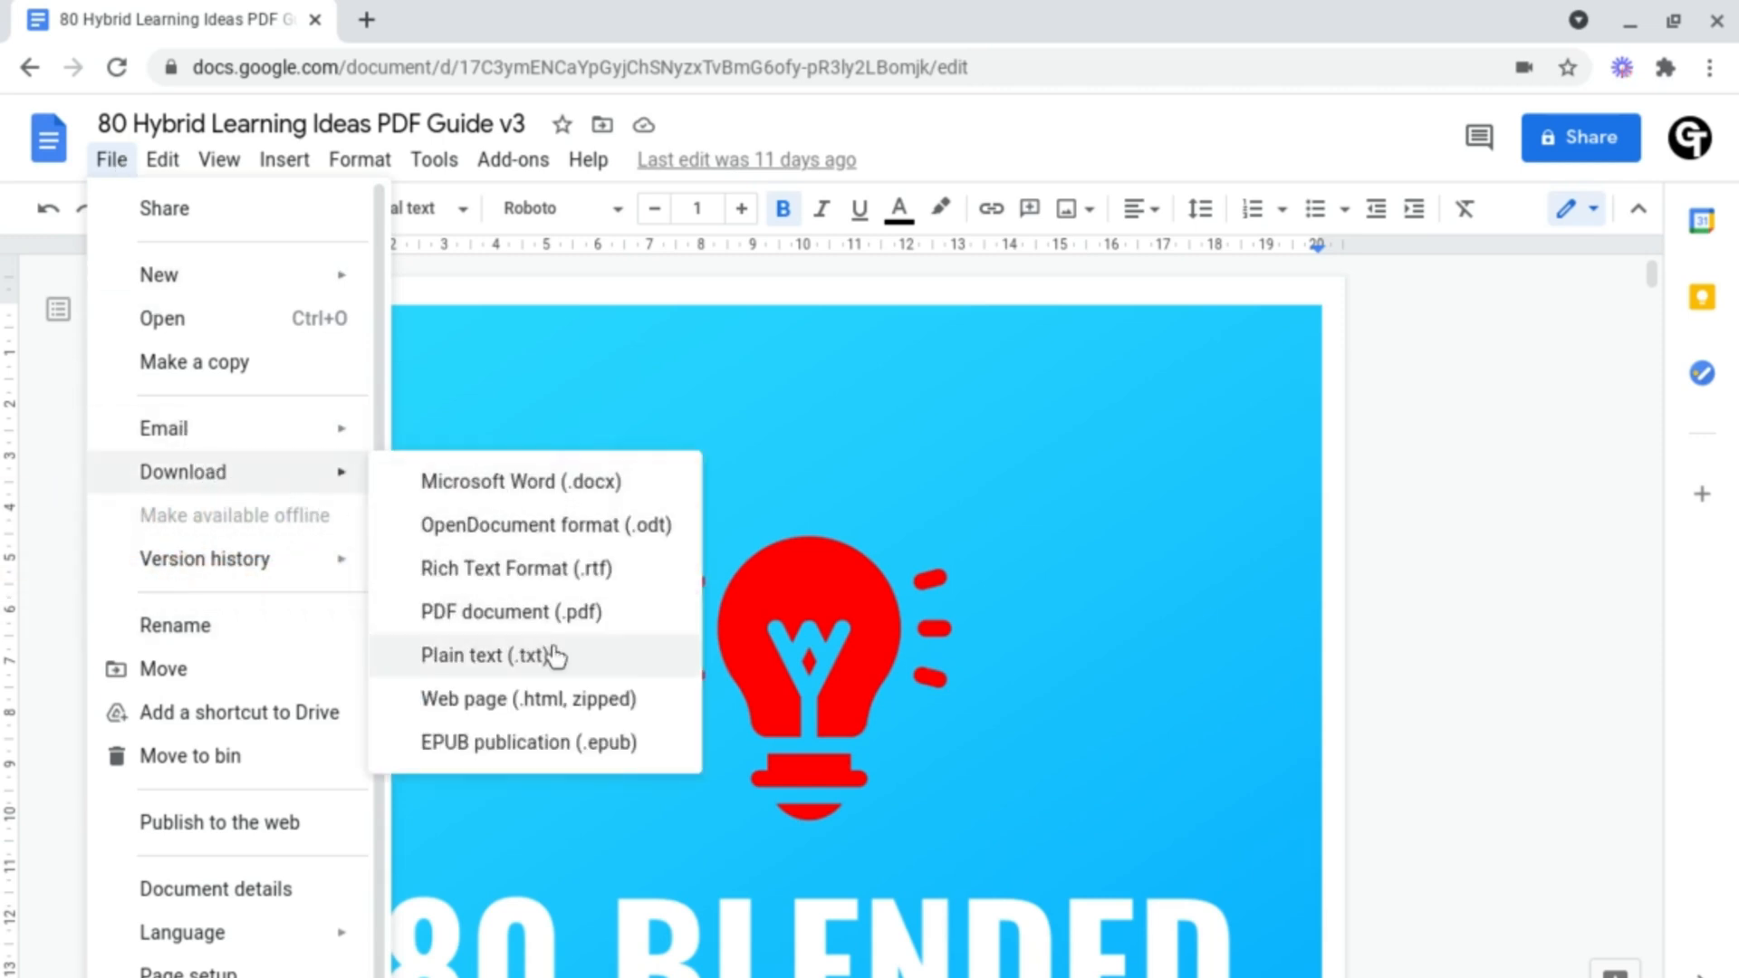
mouse_move(522, 610)
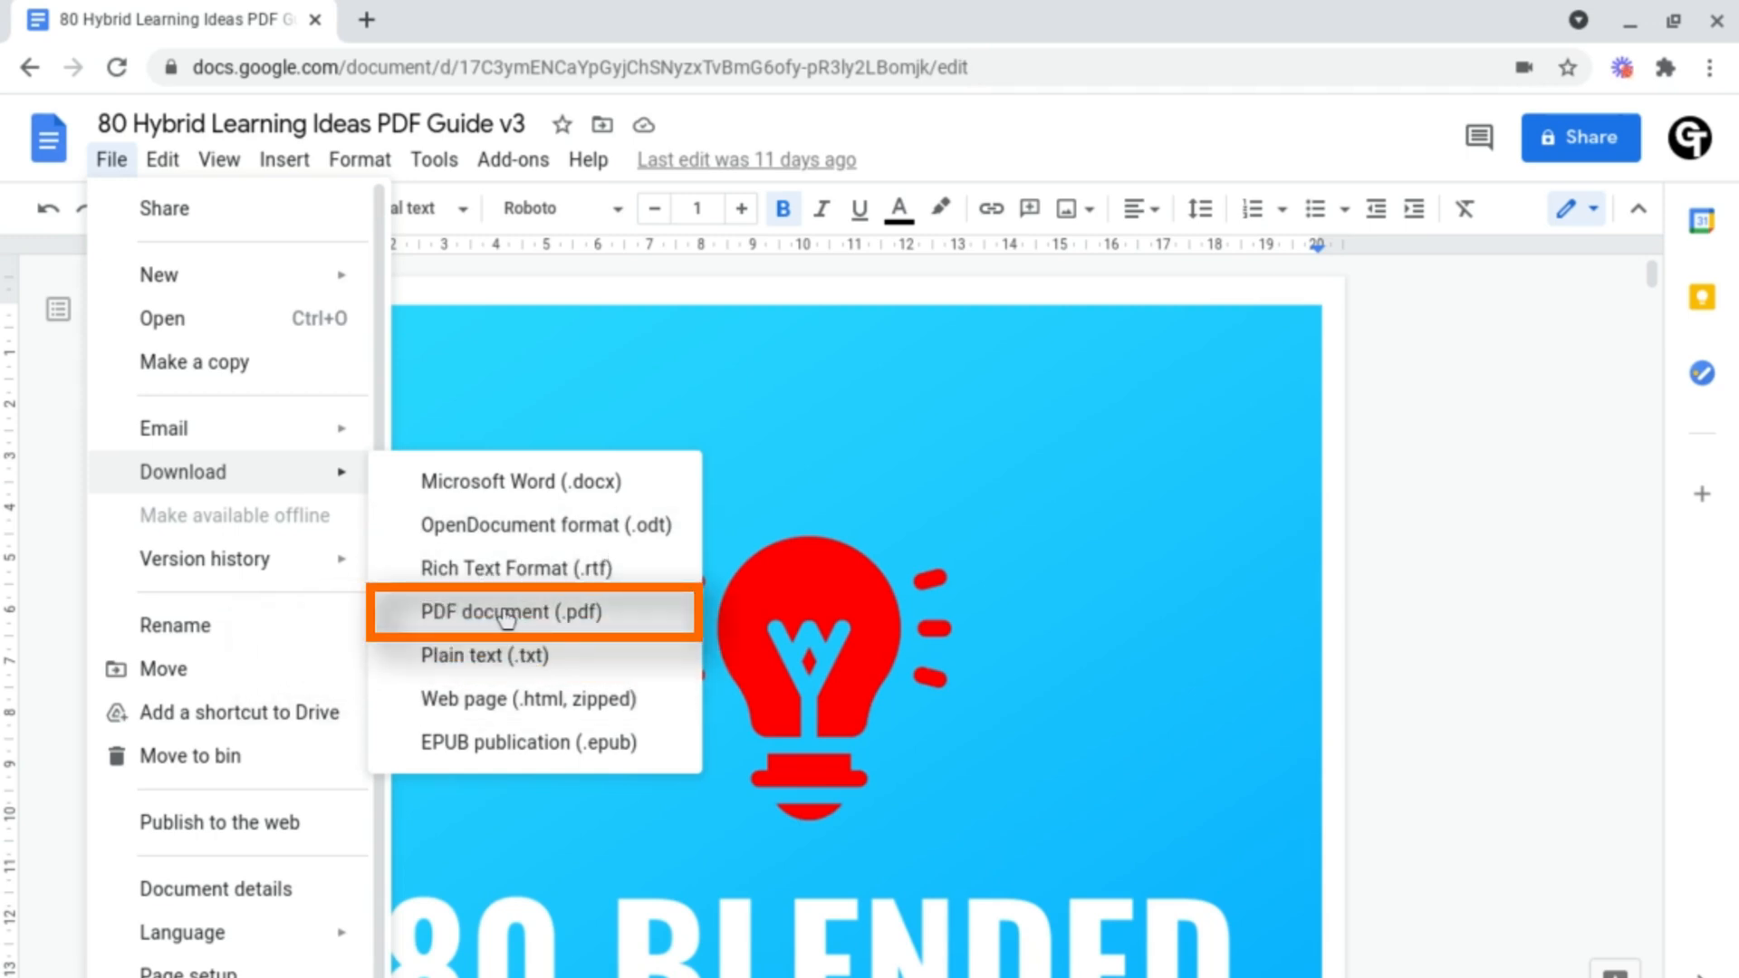
Download the guide as PDF Document (.pdf) and scroll through its pages in Chrome's viewer.
click(510, 612)
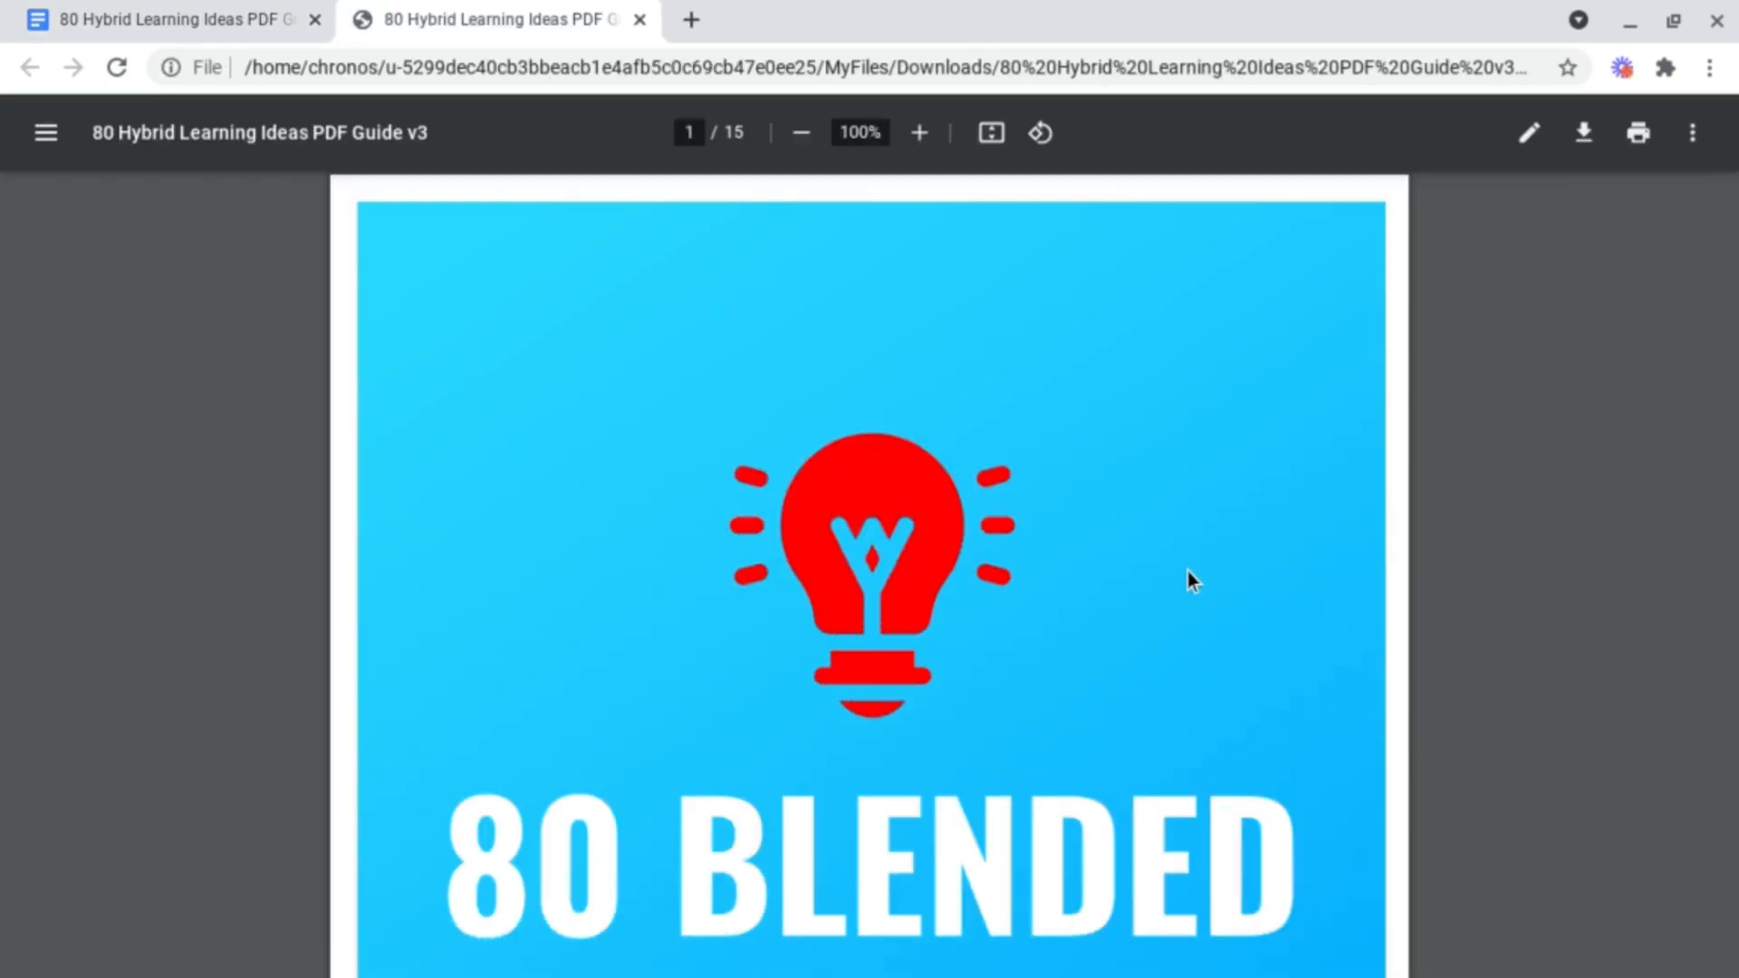
scroll(down, 3)
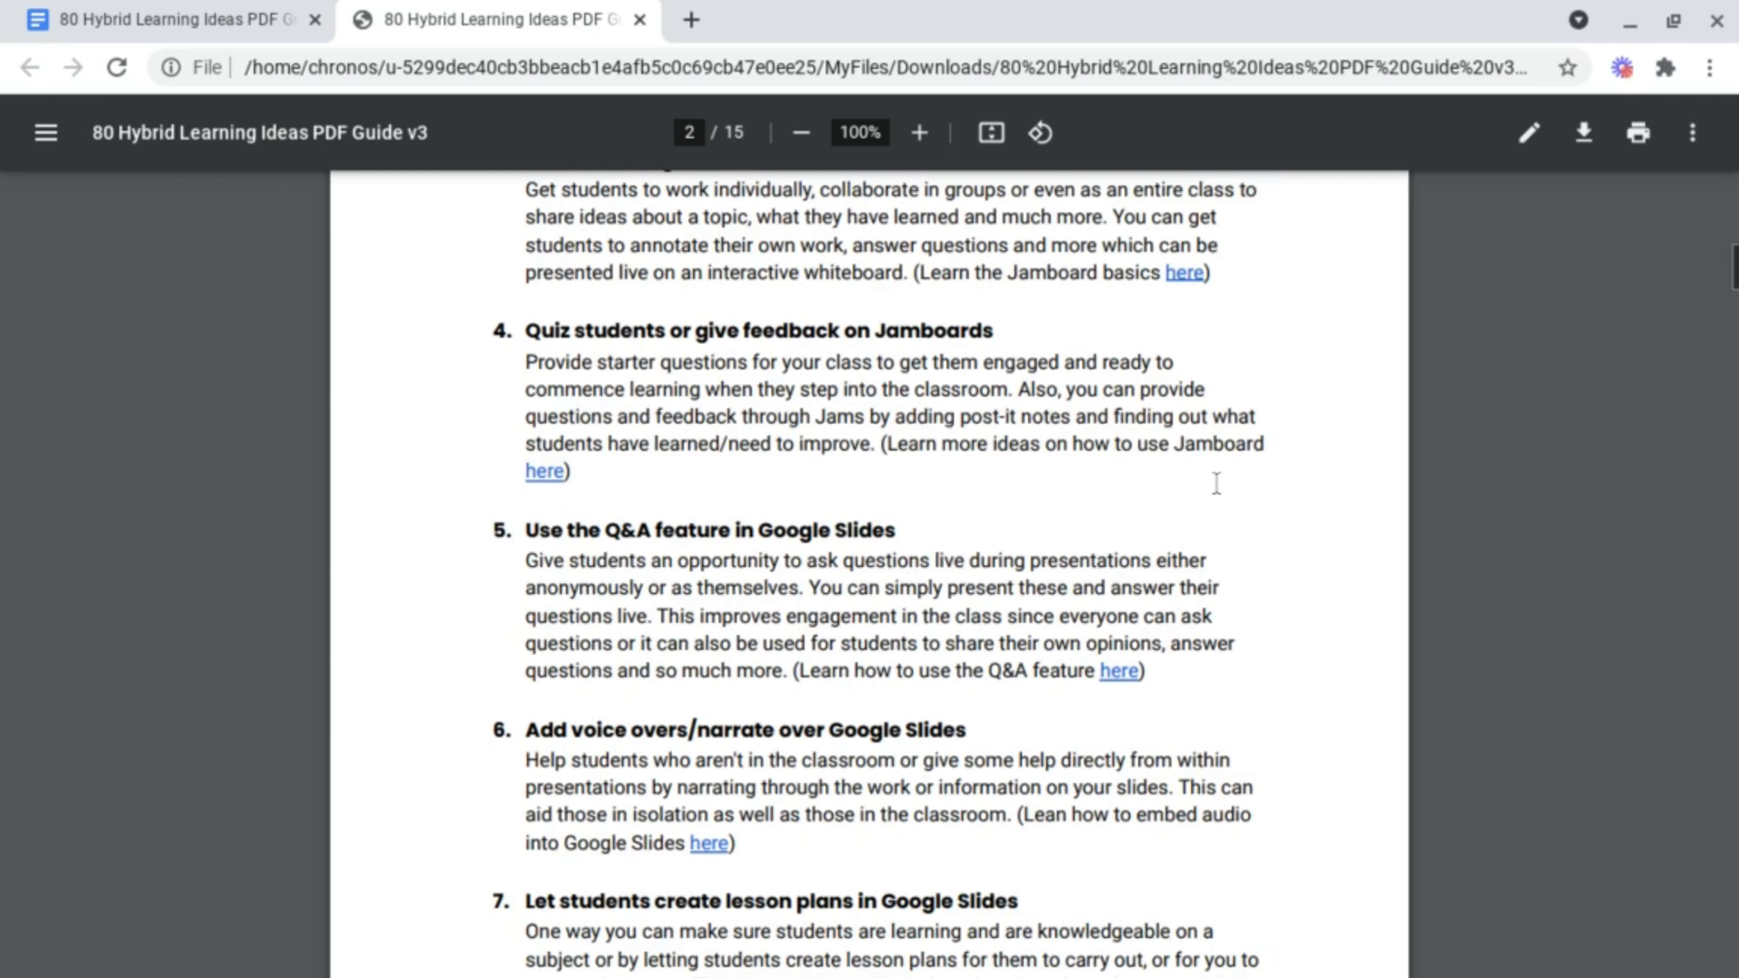
scroll(down, 3)
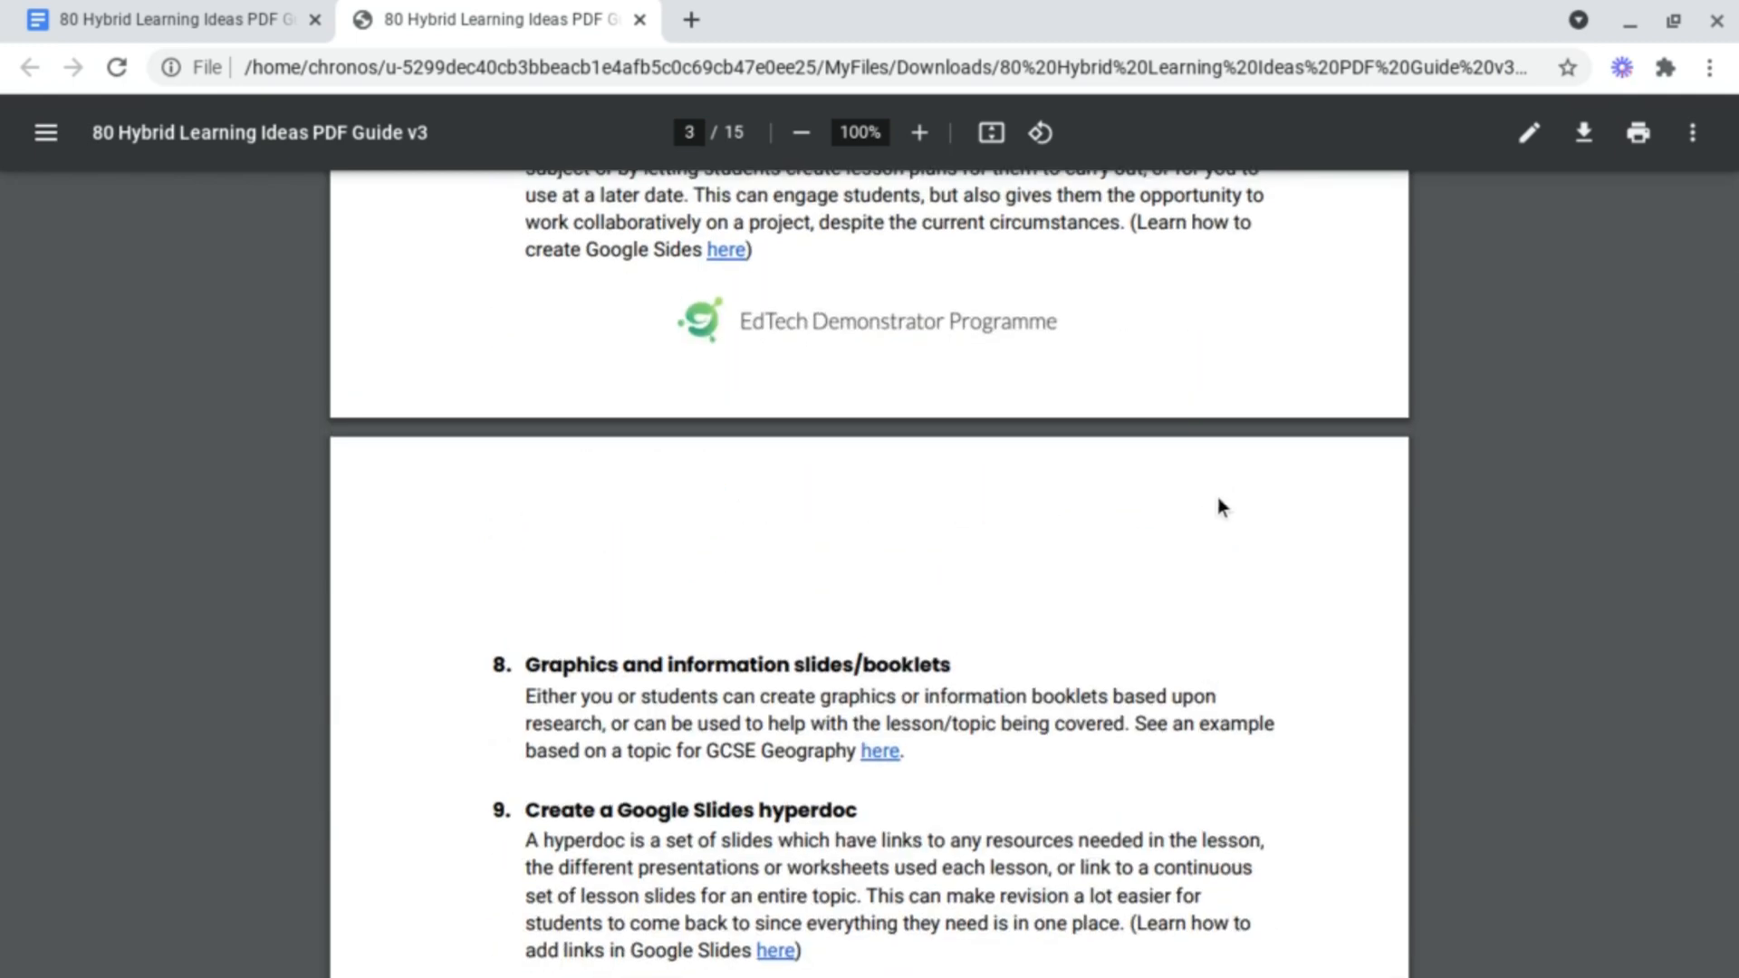
scroll(down, 3)
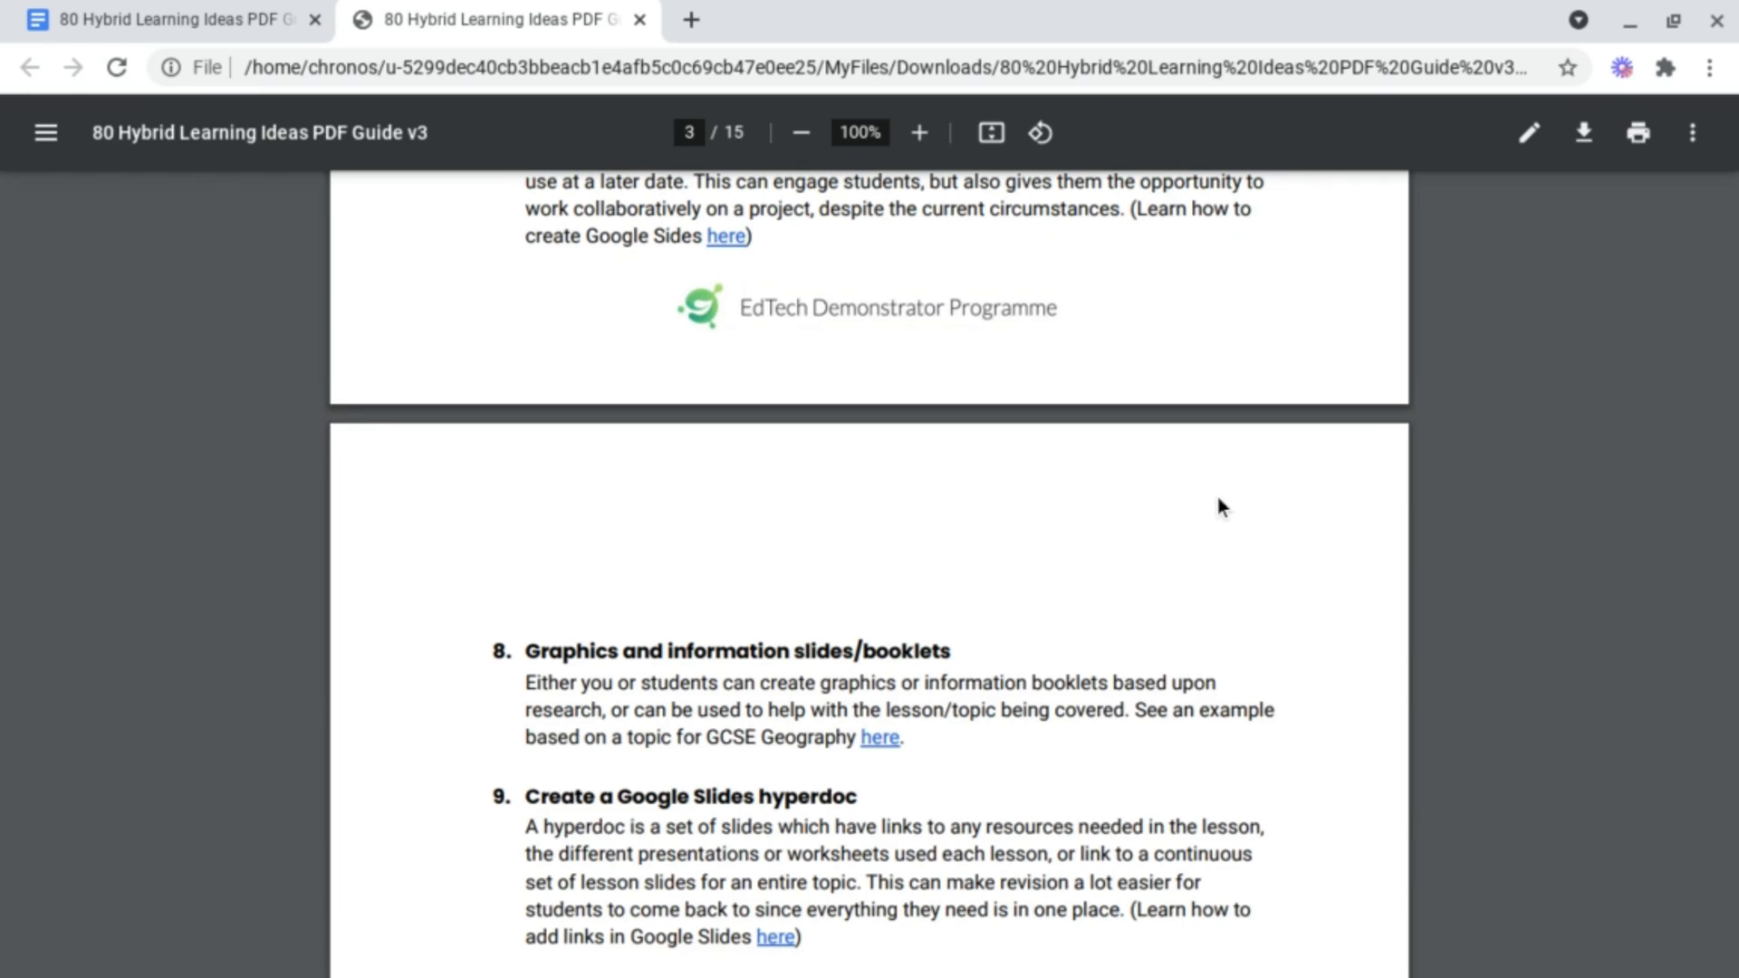